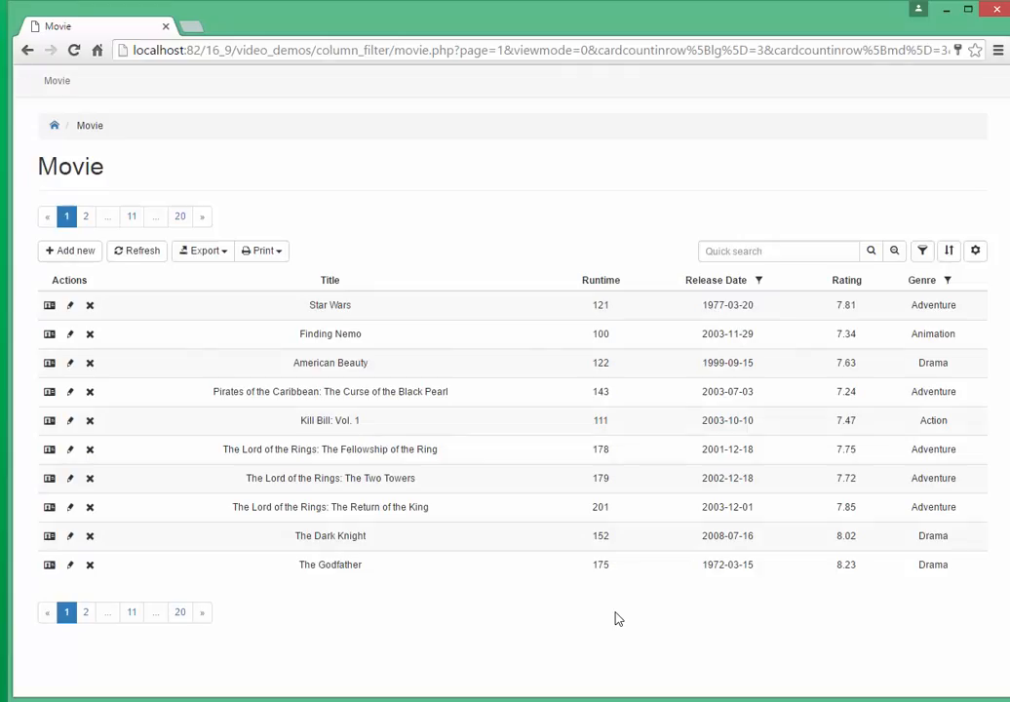
Step: Review the Rating column on the generated Movie page in Chrome
left_click(846, 280)
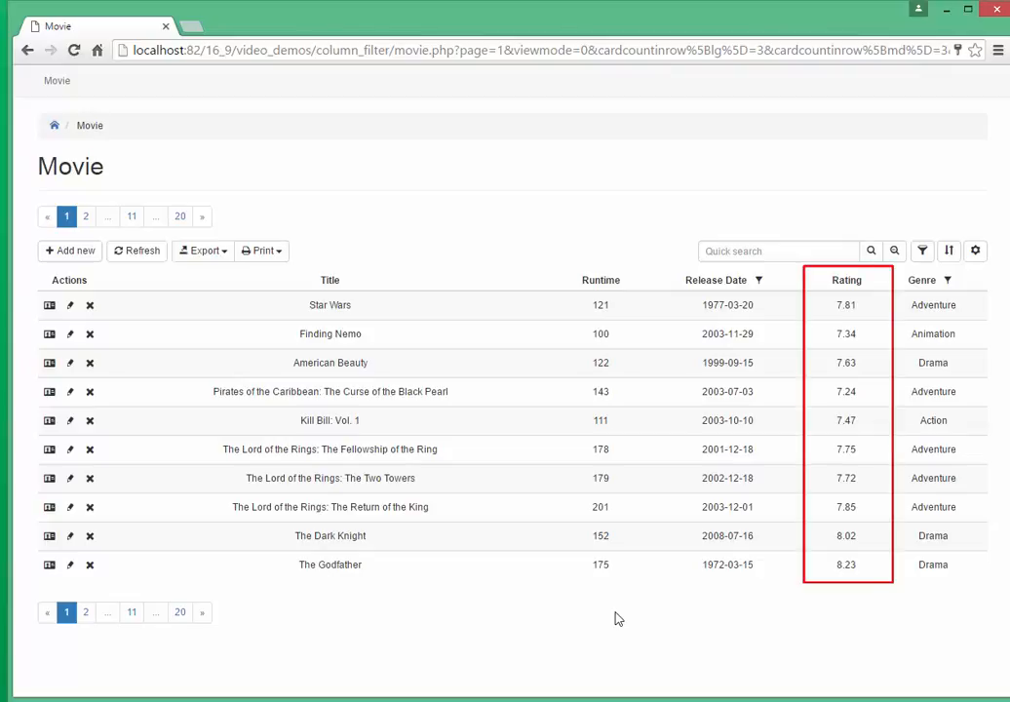
mouse_move(573, 617)
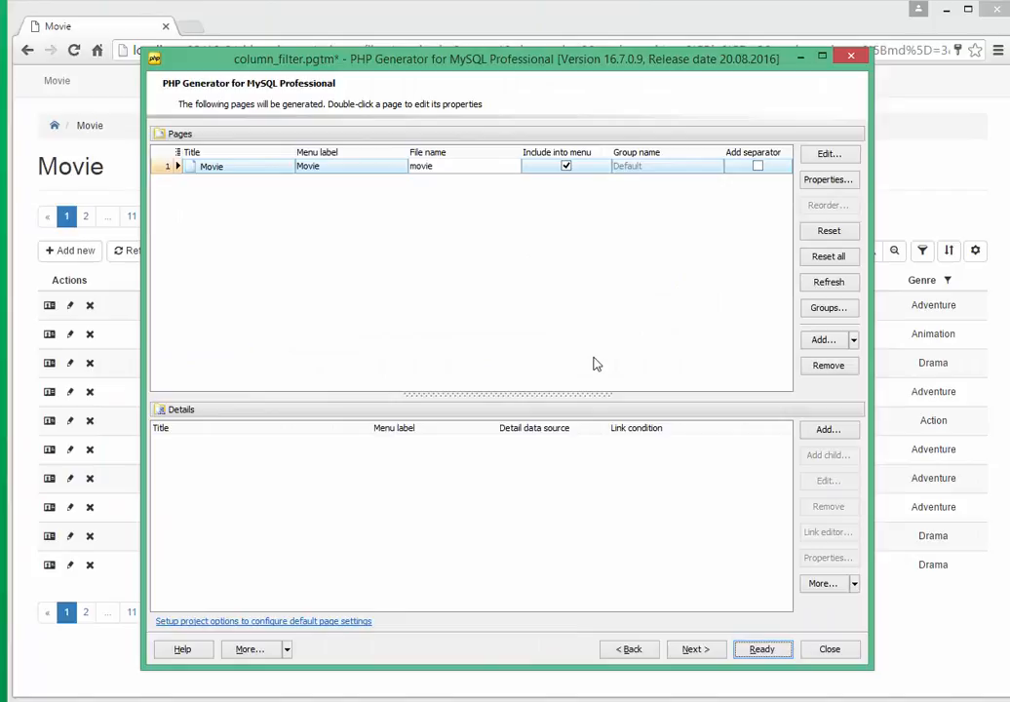
Step: Open the Movie page's OnPrepareColumnFilter event and edit its code for Cool, Good, So-so ratings
double_click(210, 166)
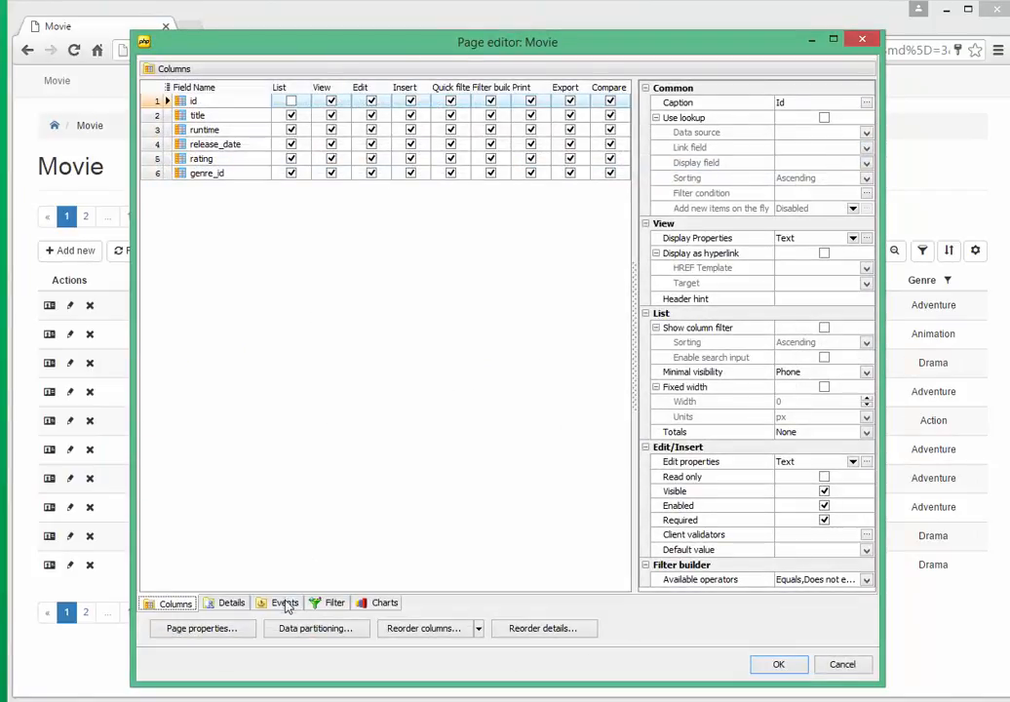
left_click(285, 602)
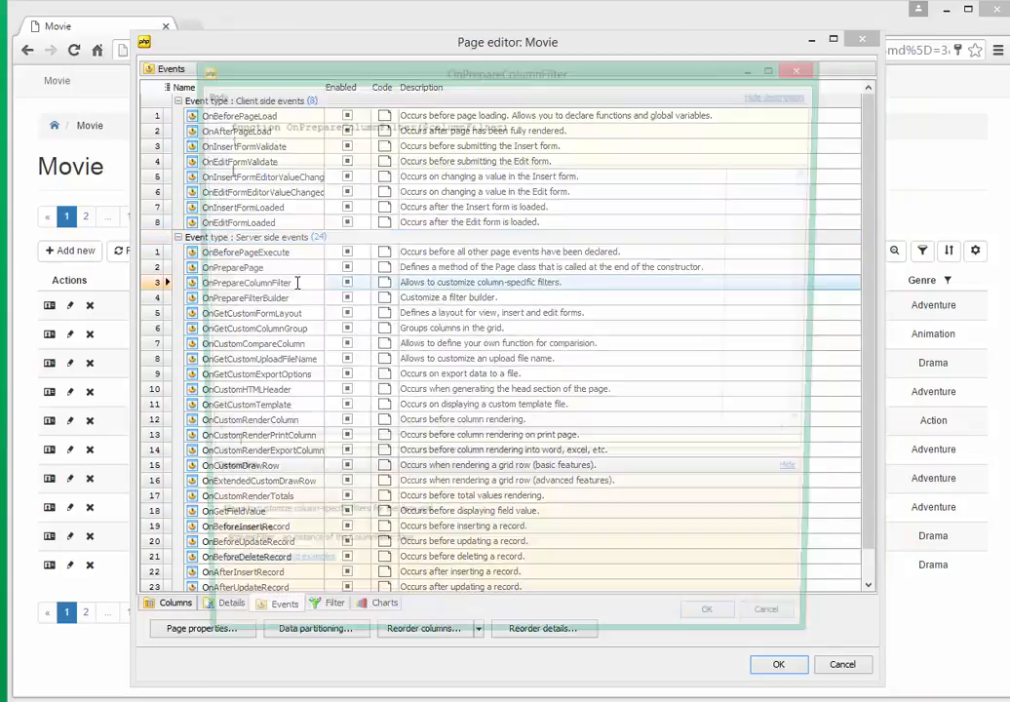
double_click(247, 282)
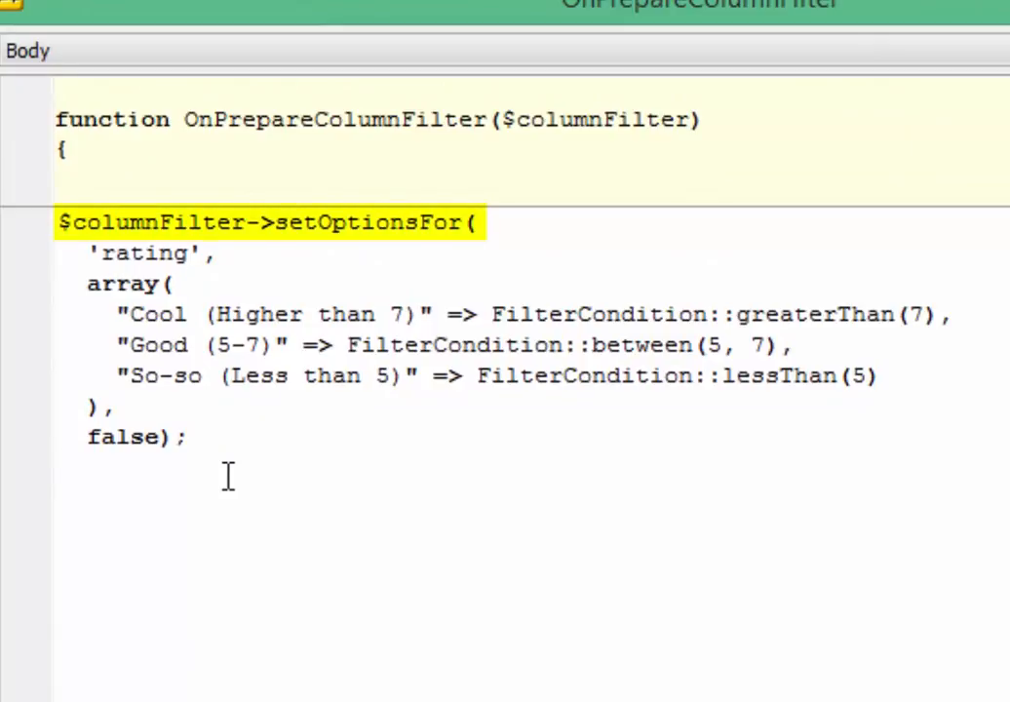
left_click(57, 466)
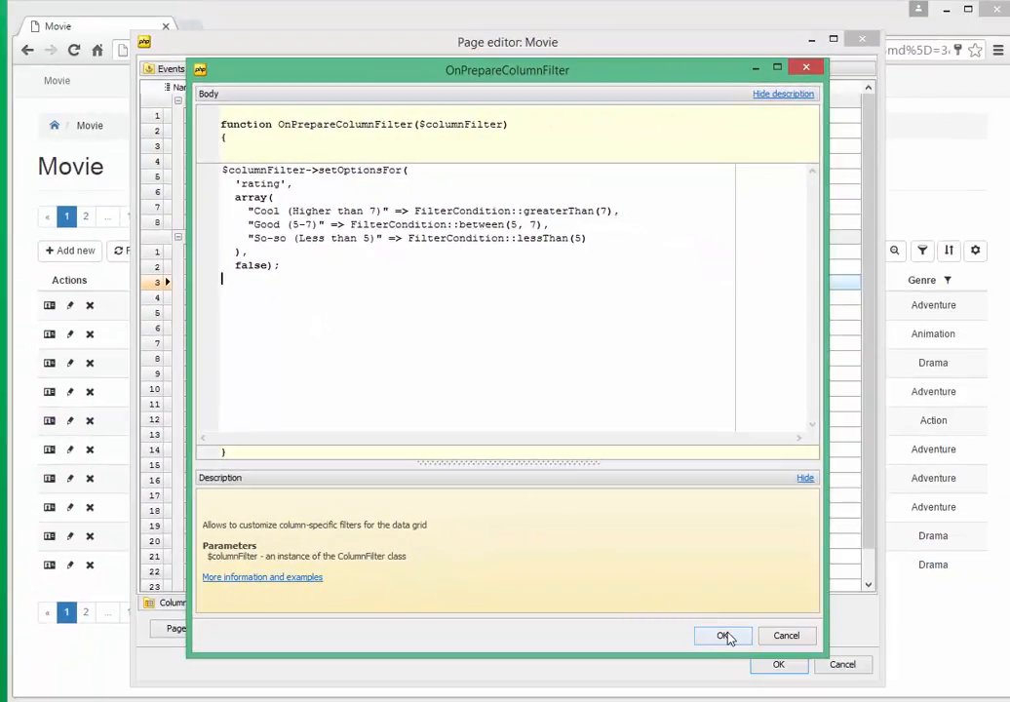
Step: Save the rating event code and filter the Movie list to Good (5-7) ratings
left_click(723, 636)
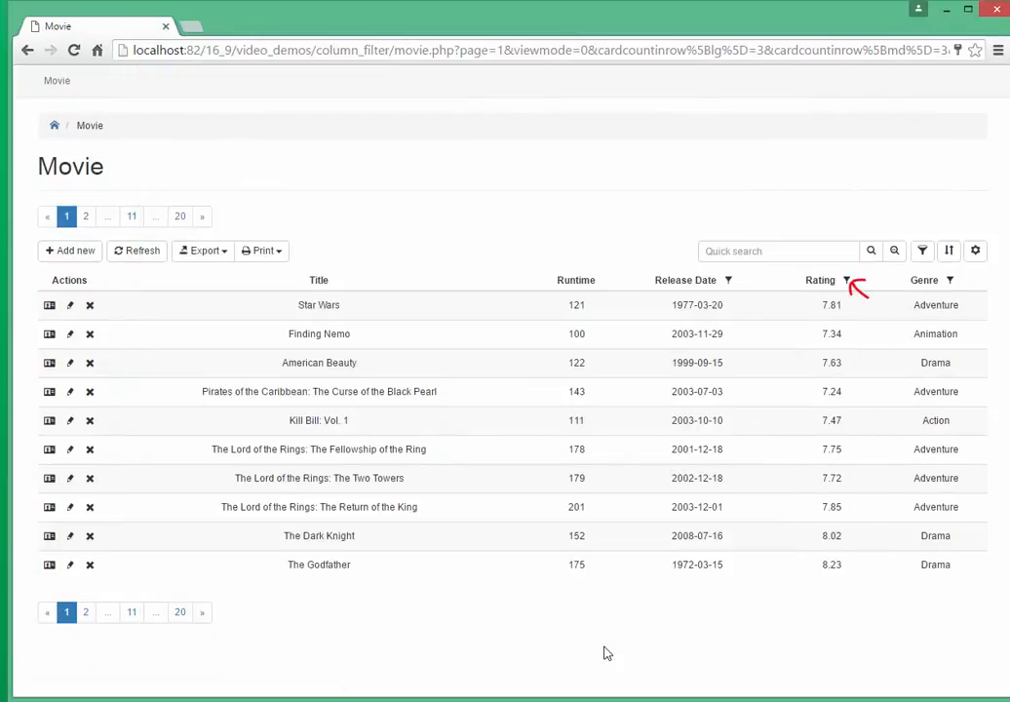
mouse_move(671, 594)
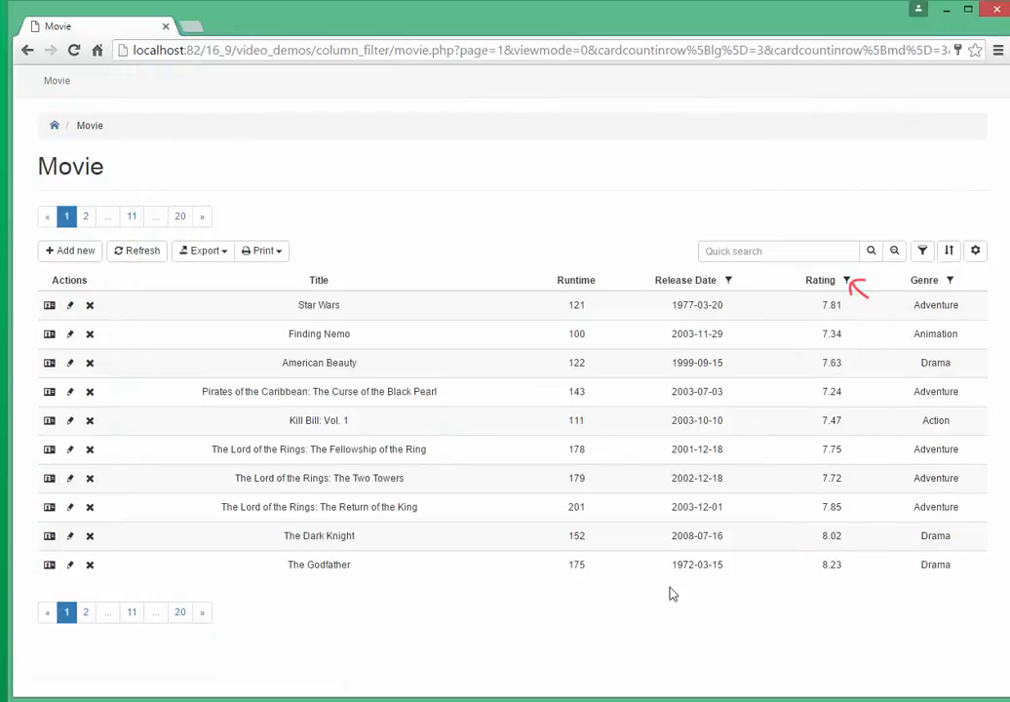
left_click(850, 280)
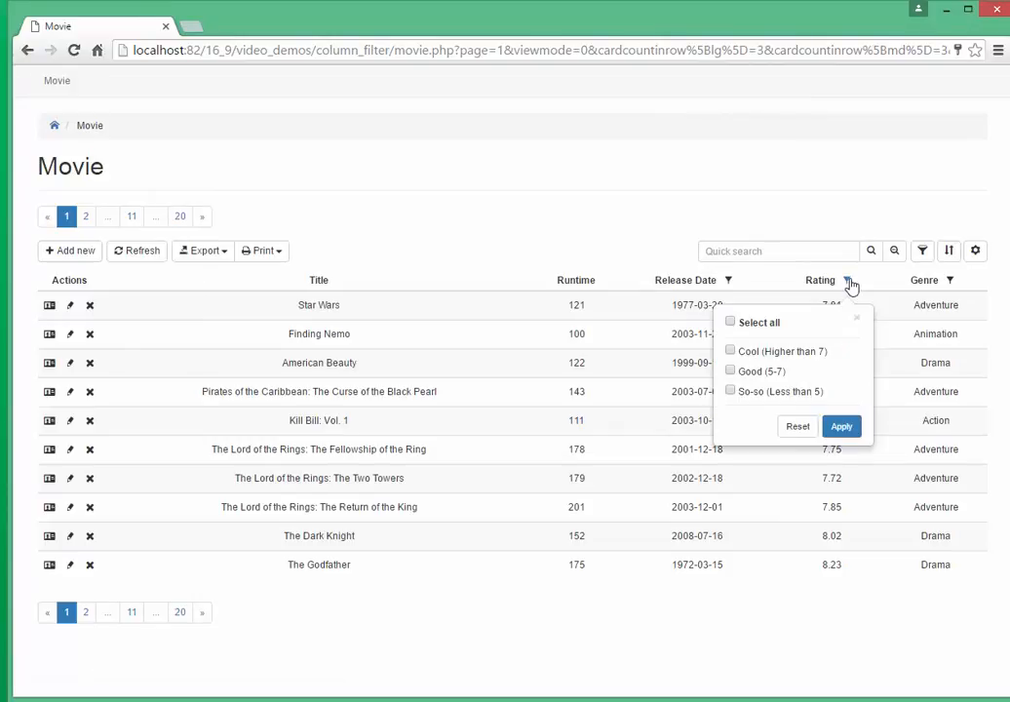
mouse_move(856, 373)
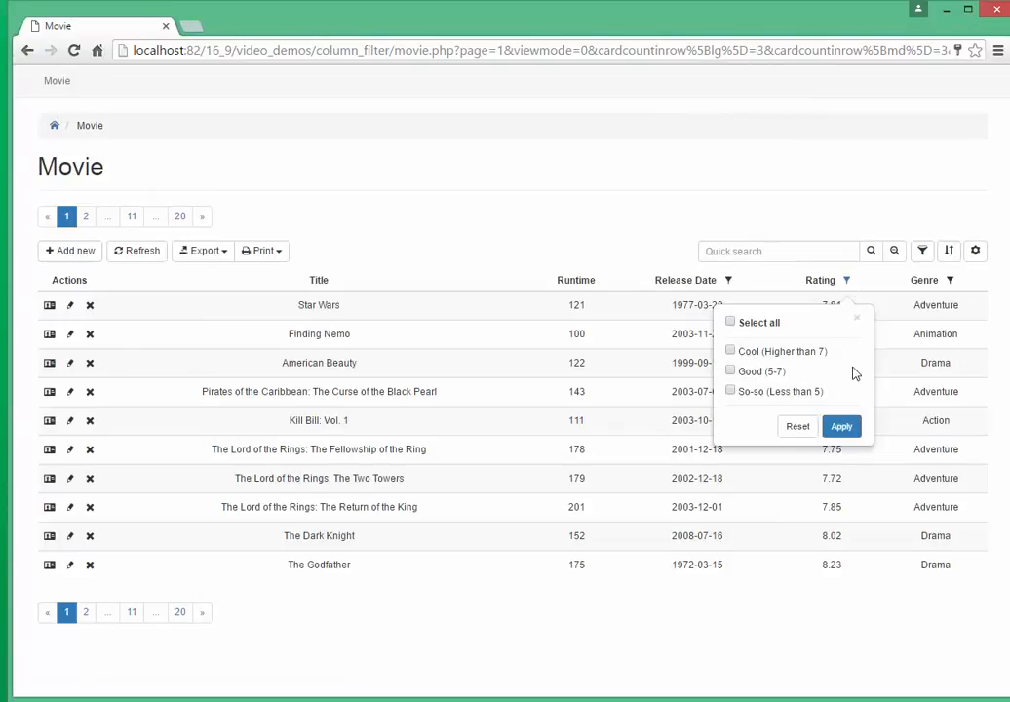
left_click(729, 371)
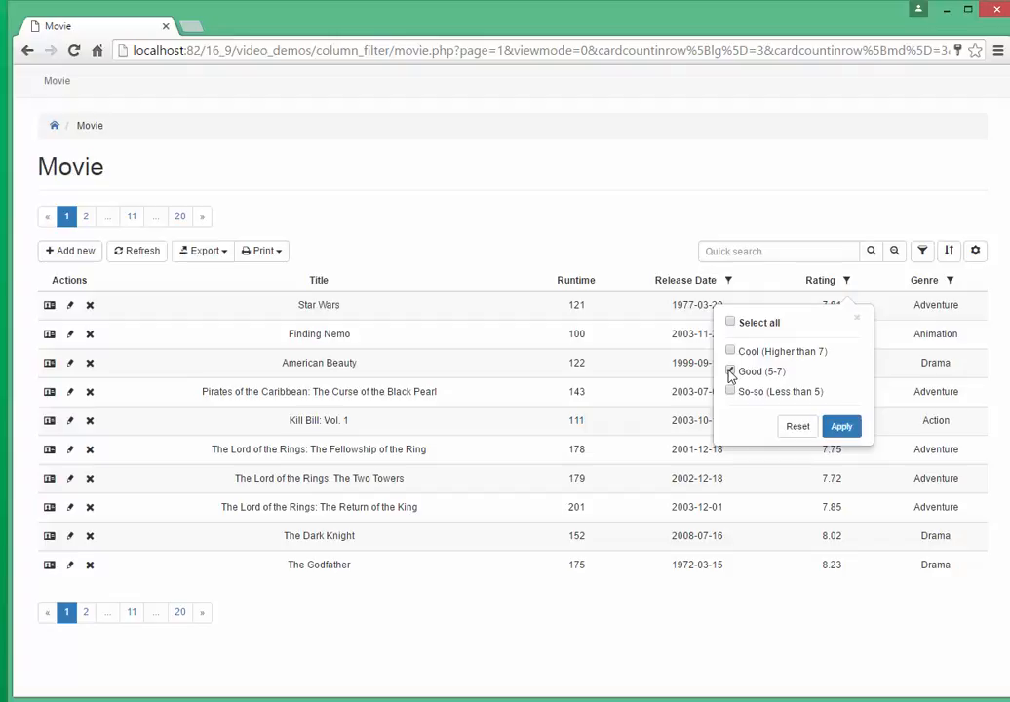
left_click(840, 426)
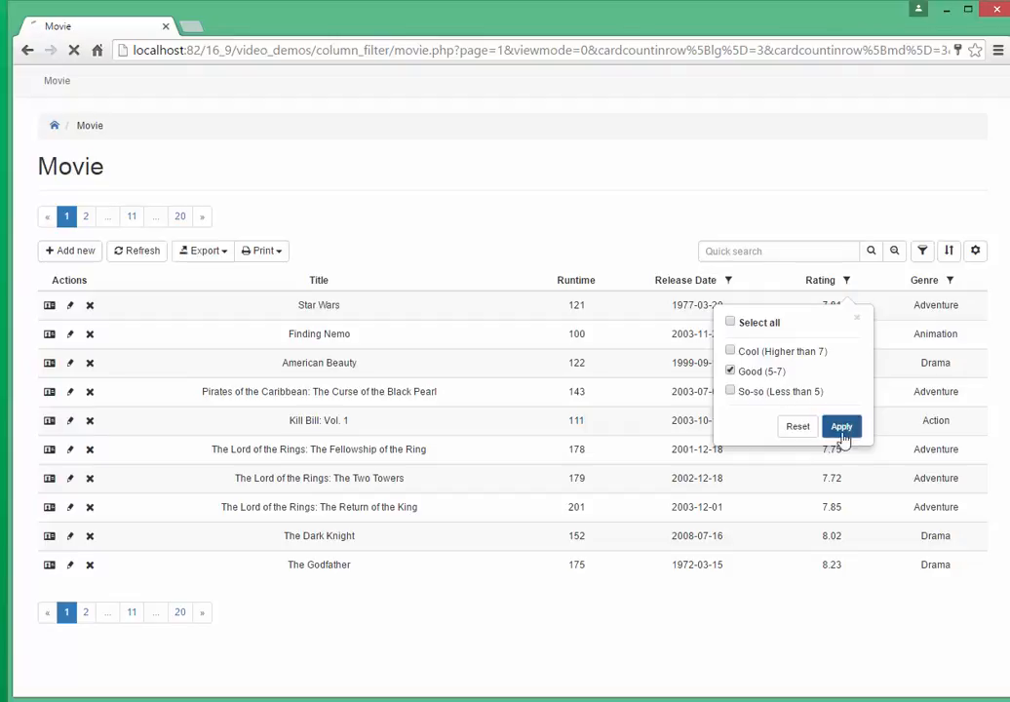
left_click(840, 426)
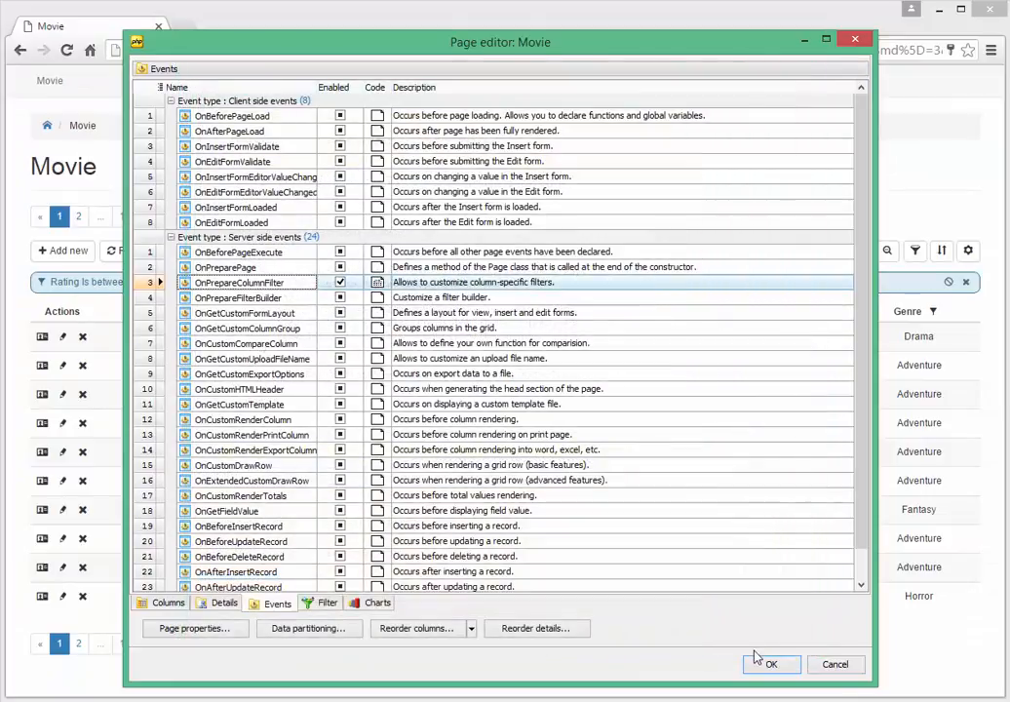
Step: Regenerate the project, then filter runtime to 90-120 and 150-180 minutes
left_click(770, 664)
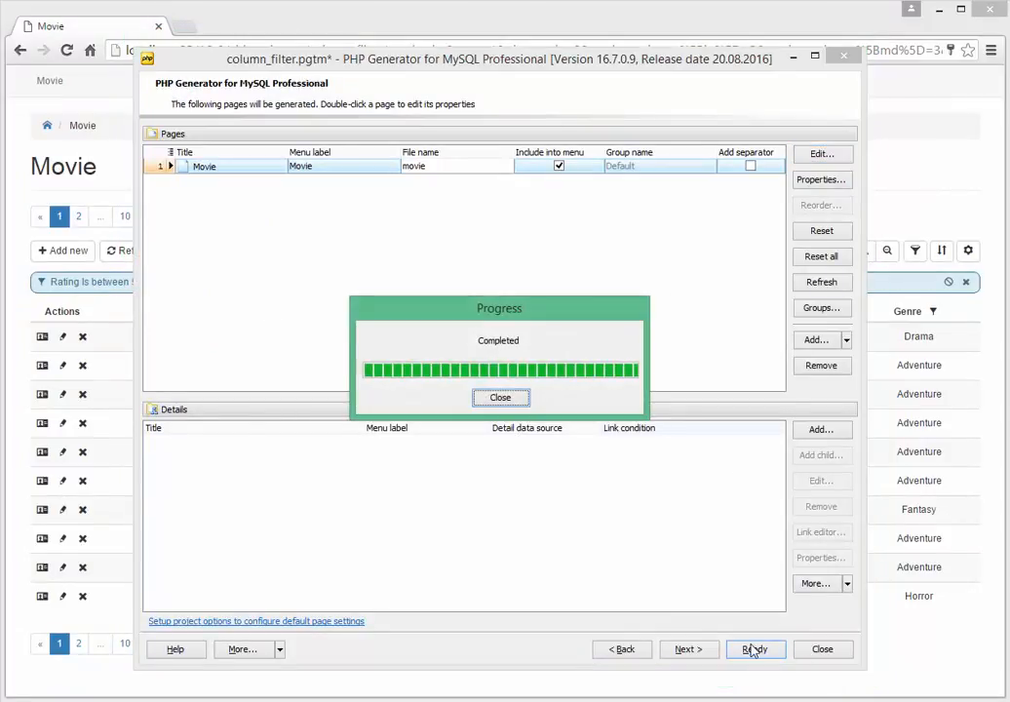
left_click(500, 396)
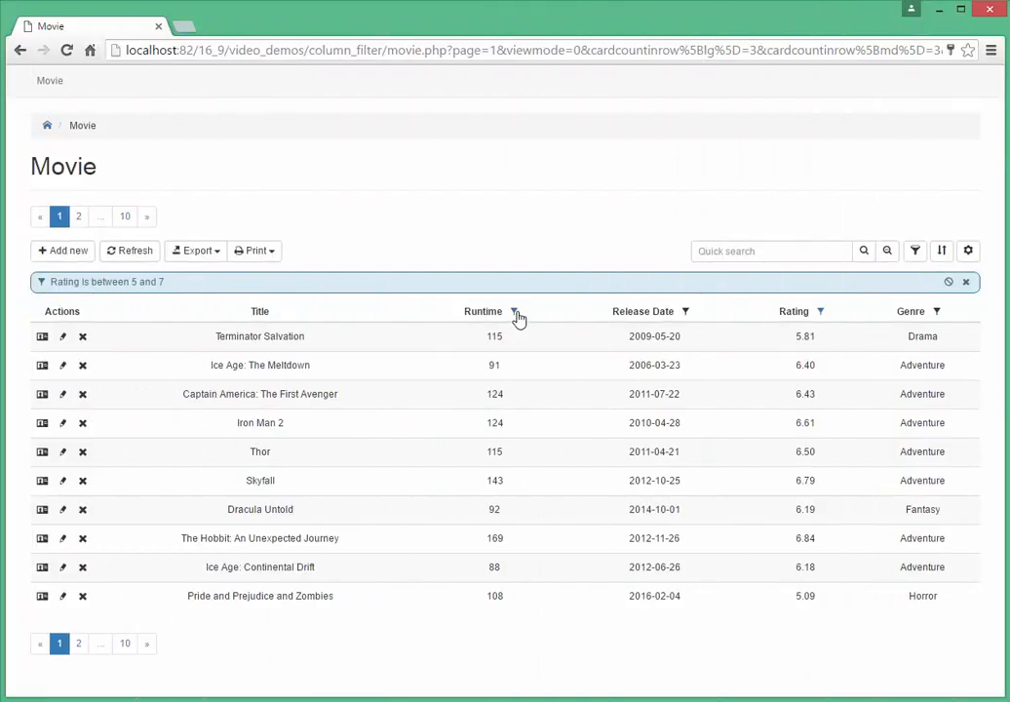
left_click(515, 312)
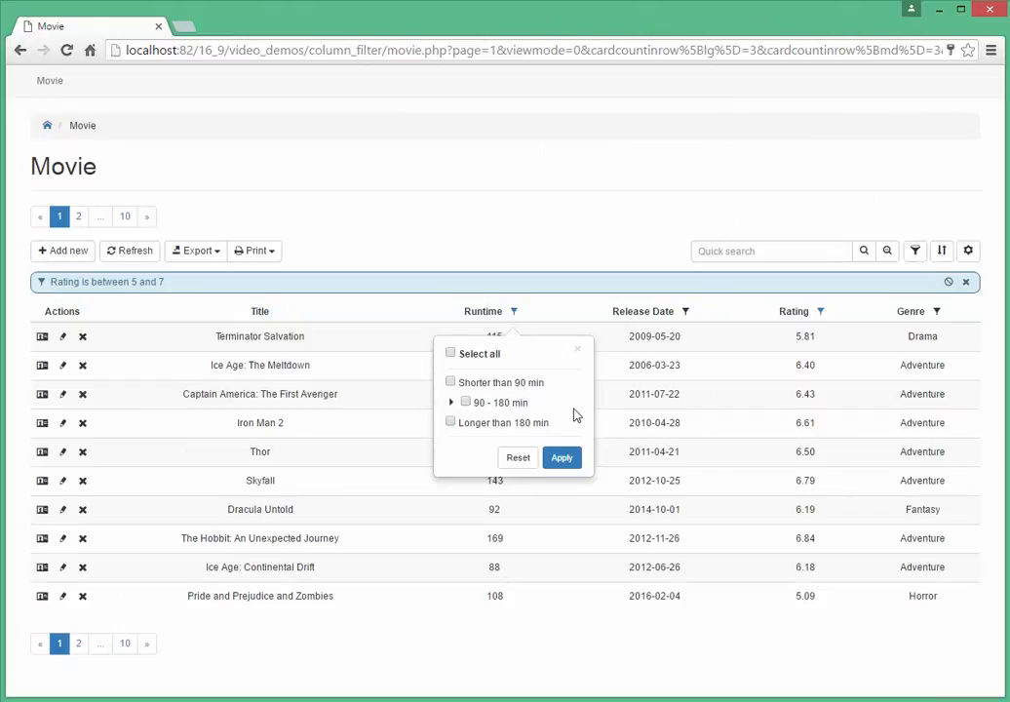
left_click(451, 403)
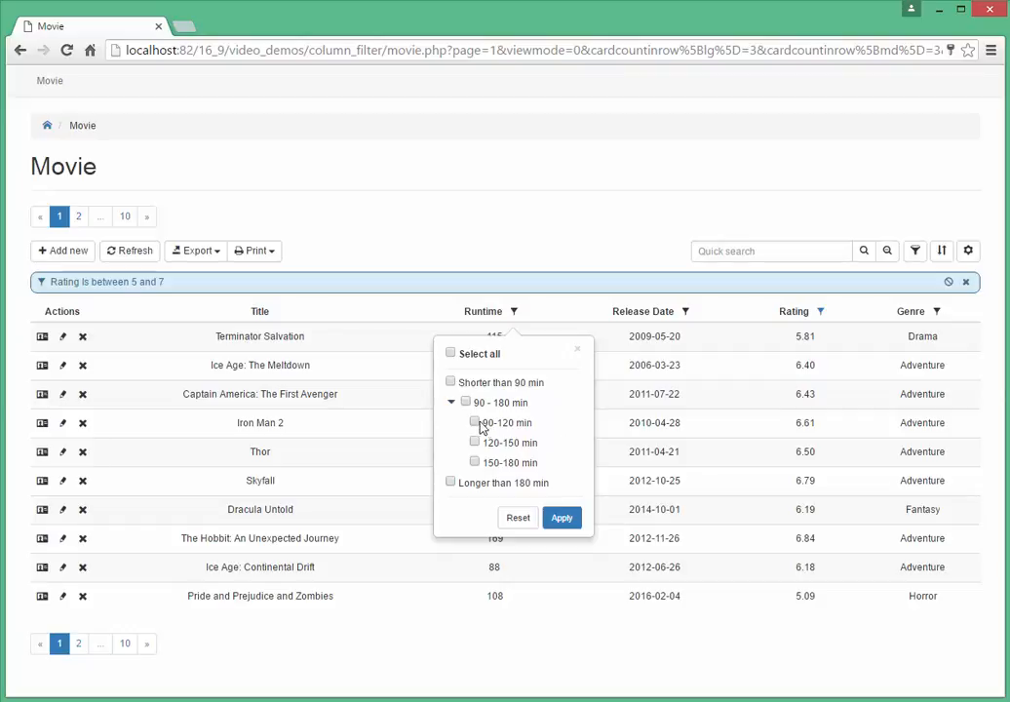
left_click(475, 422)
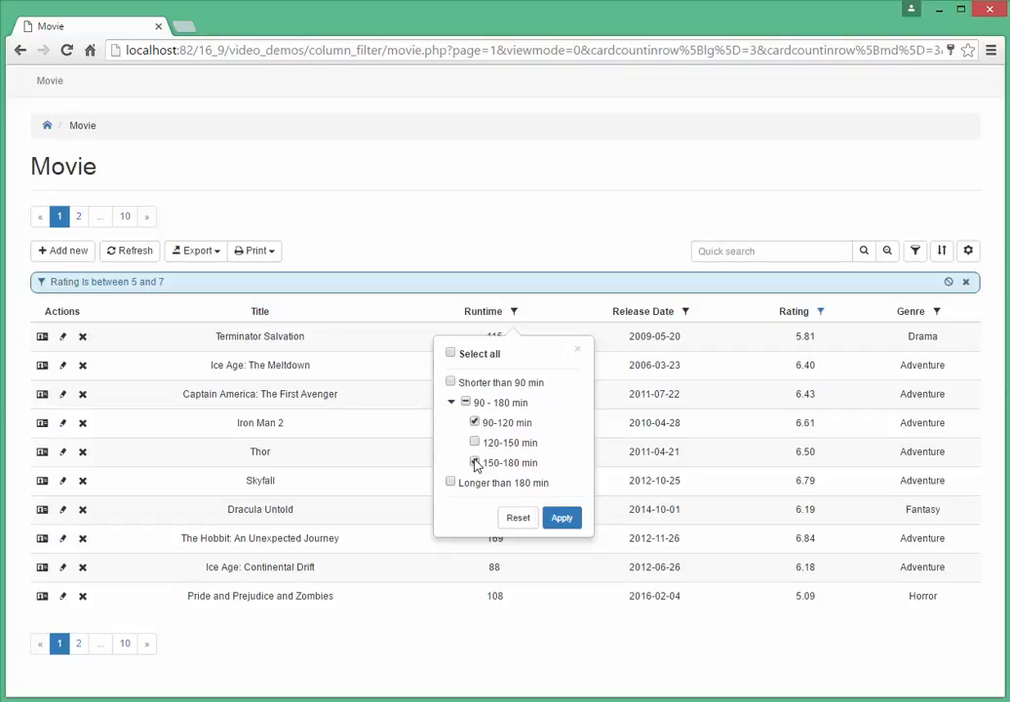
left_click(562, 518)
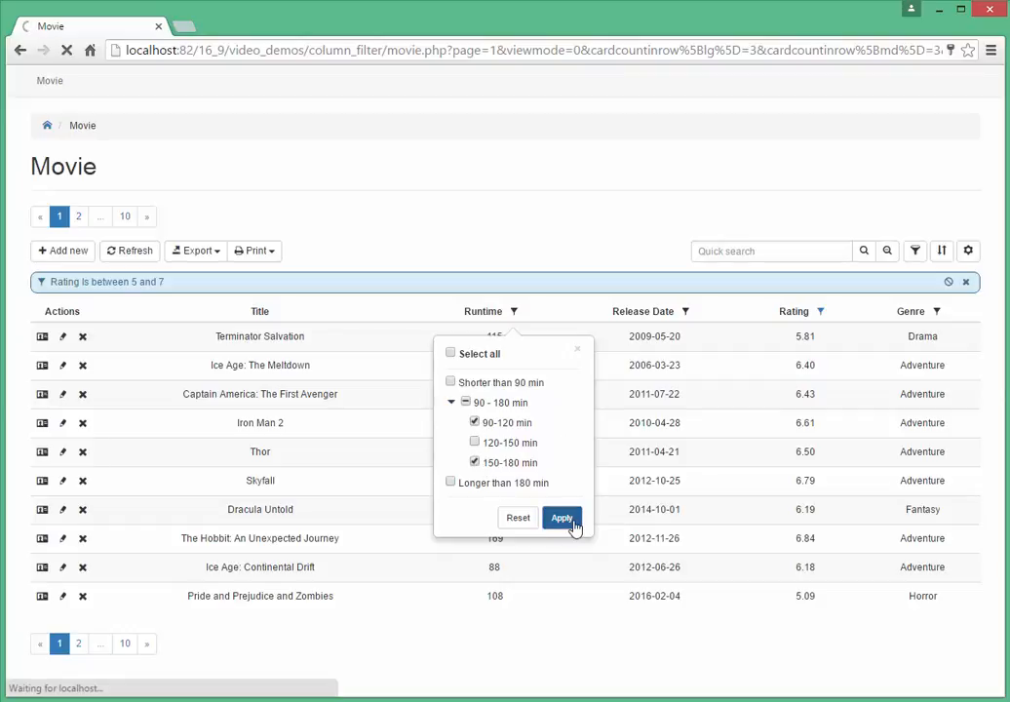
left_click(562, 517)
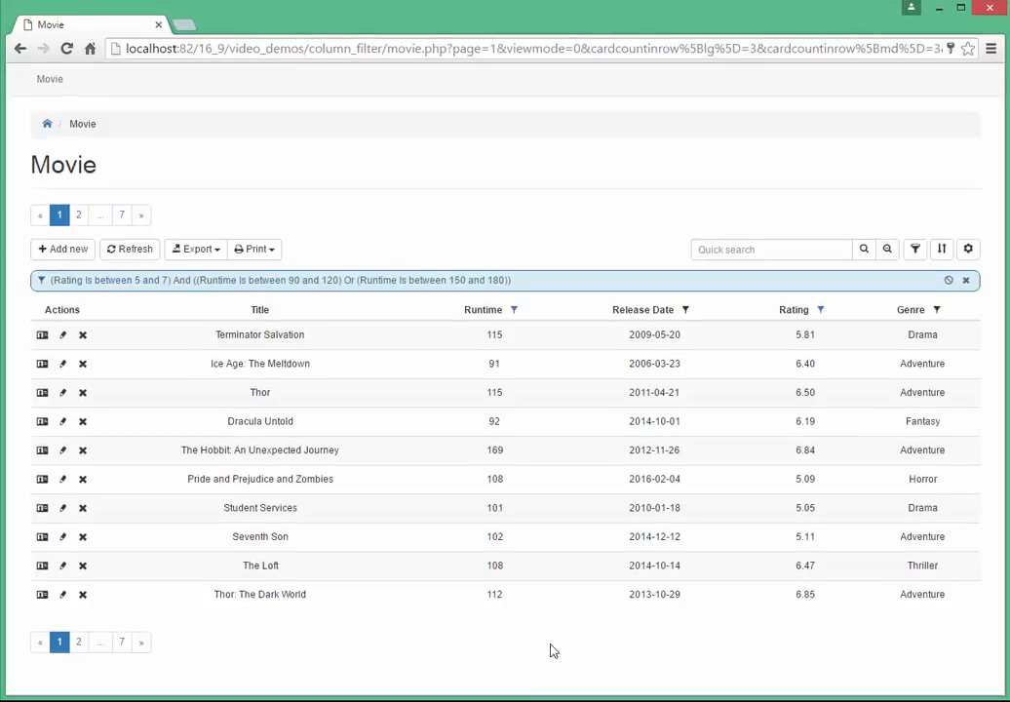
Step: Edit the OnPrepareColumnFilter code again to add release date filter options
left_click(689, 309)
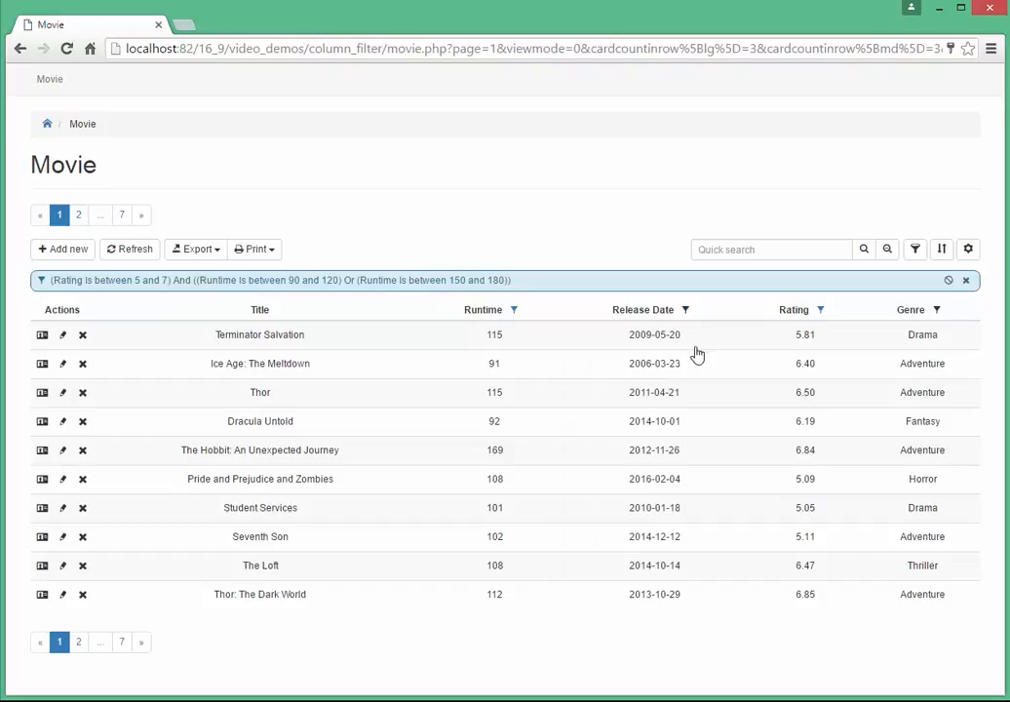
mouse_move(665, 371)
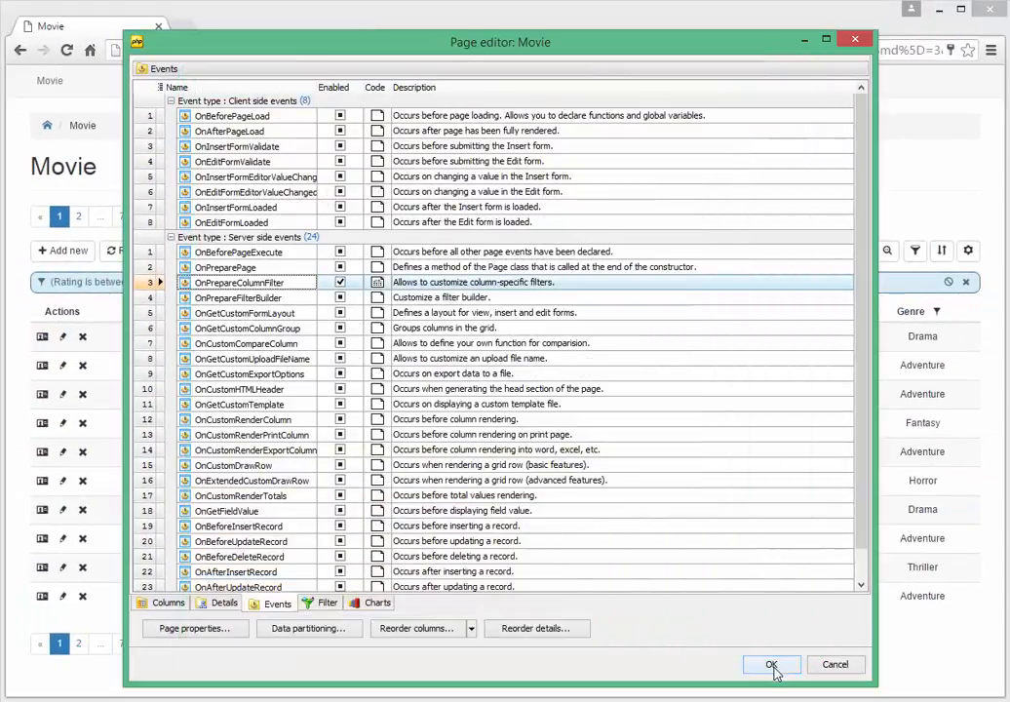
Step: Regenerate the project and filter release dates to the 2010s
left_click(771, 664)
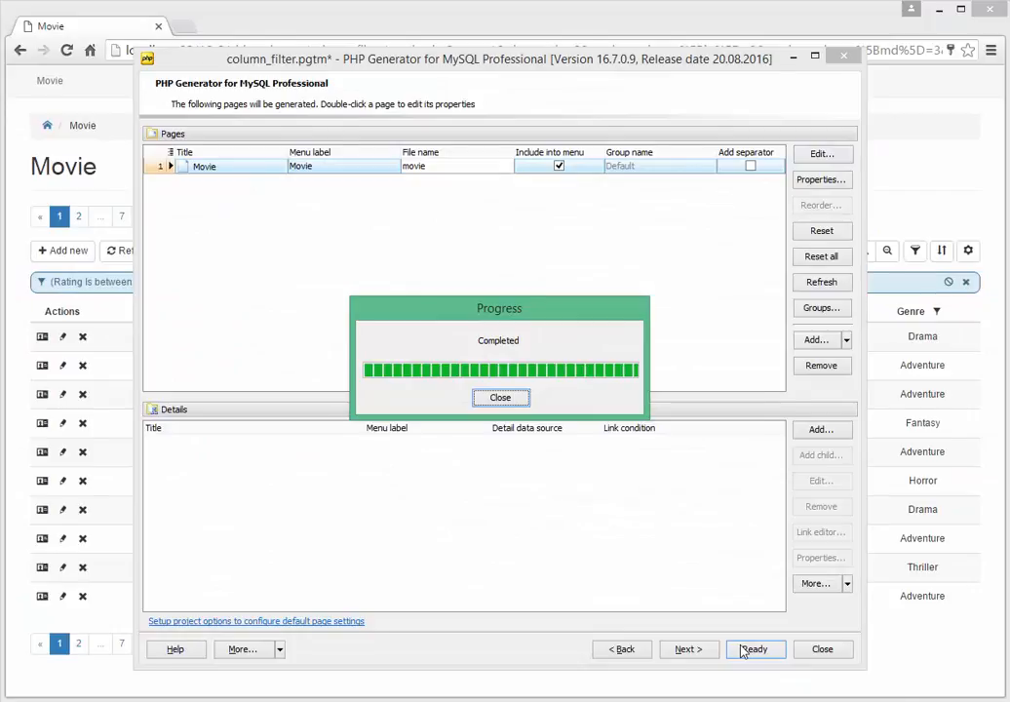
left_click(500, 397)
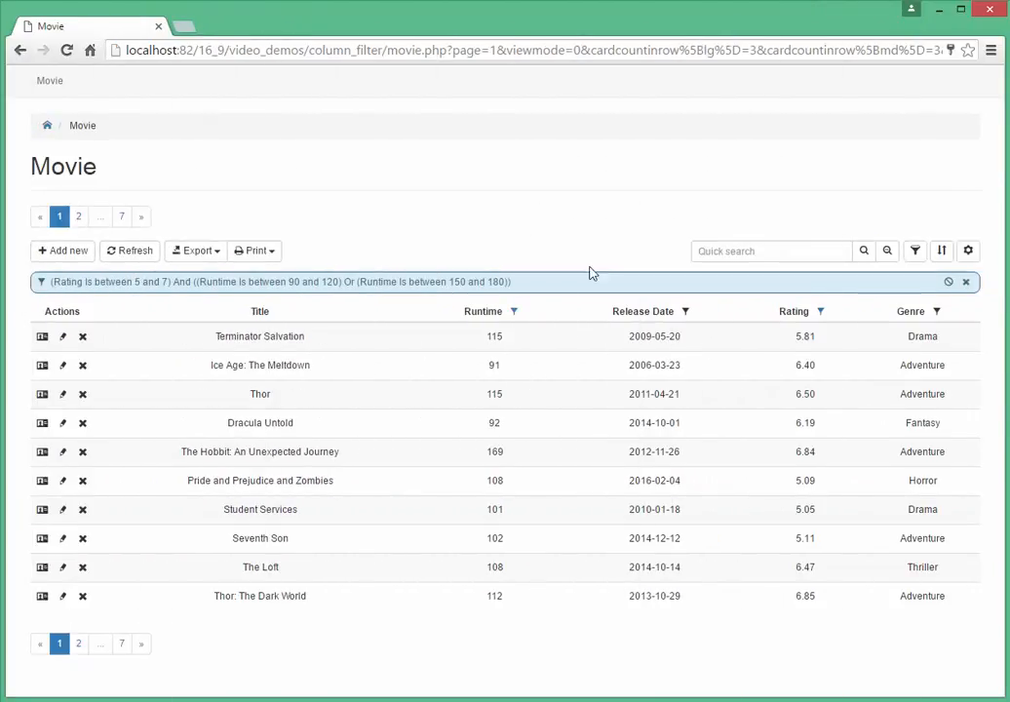
left_click(685, 310)
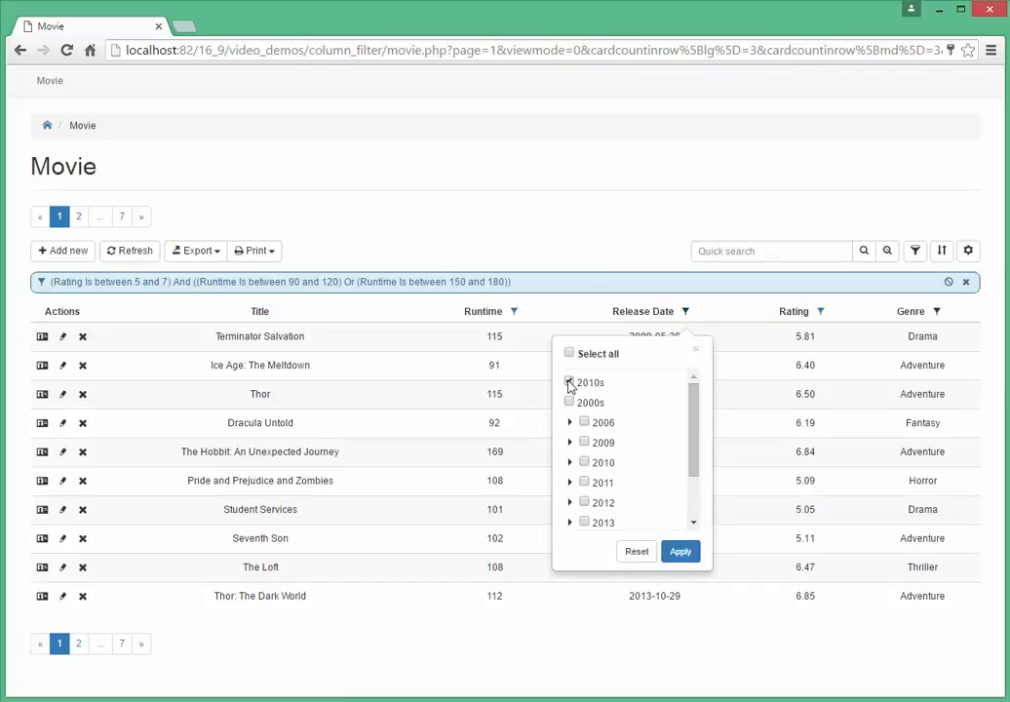
left_click(679, 550)
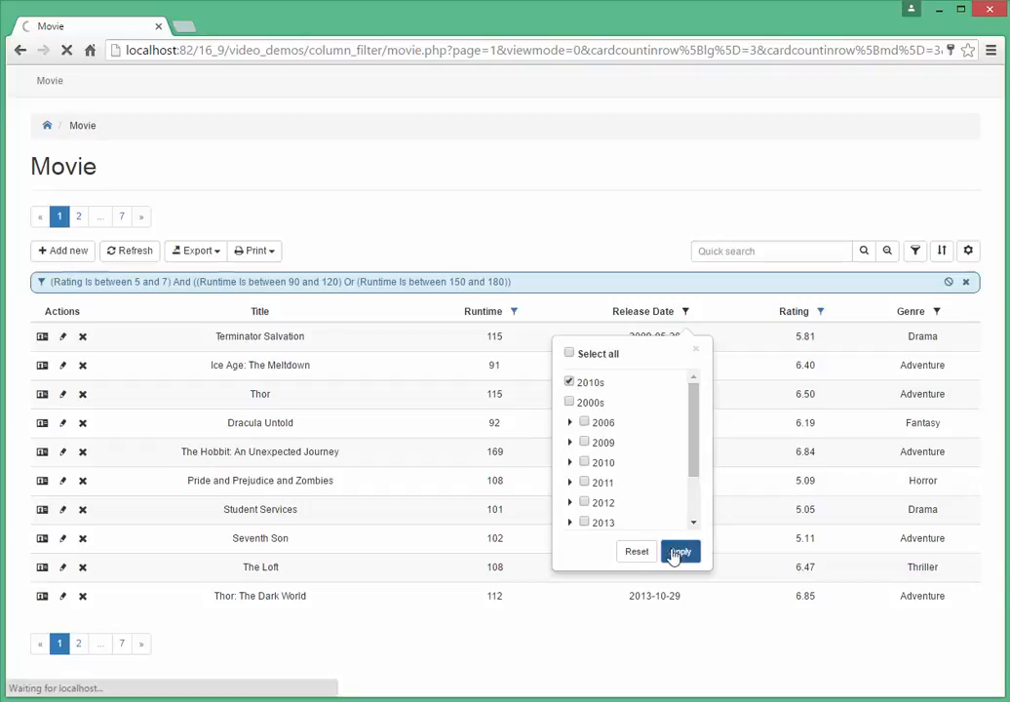
left_click(680, 551)
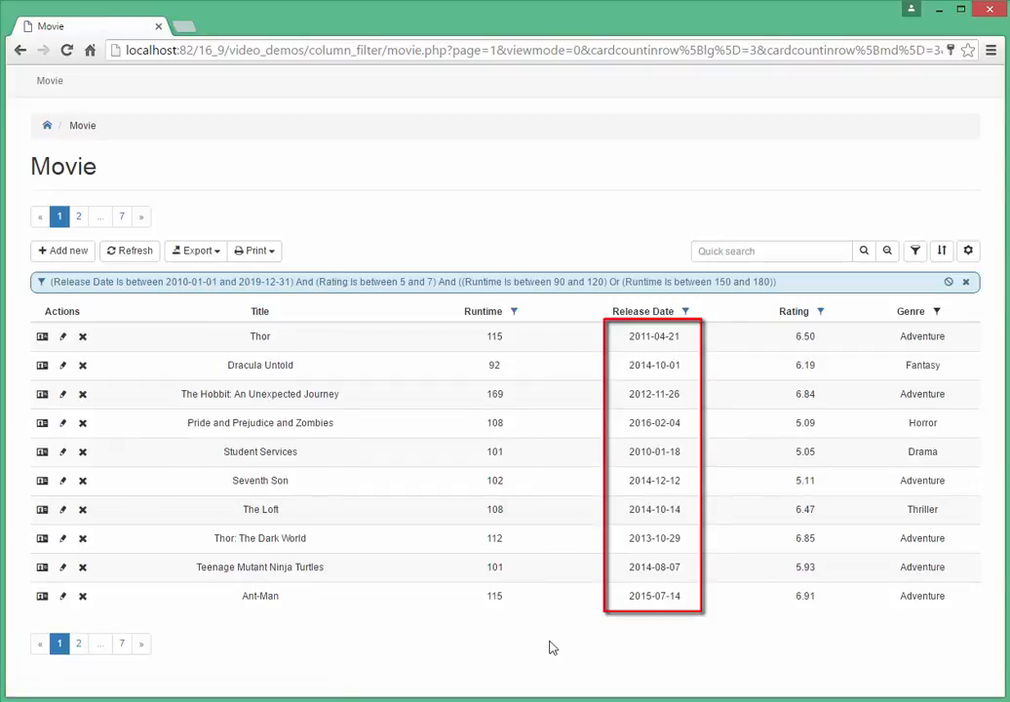